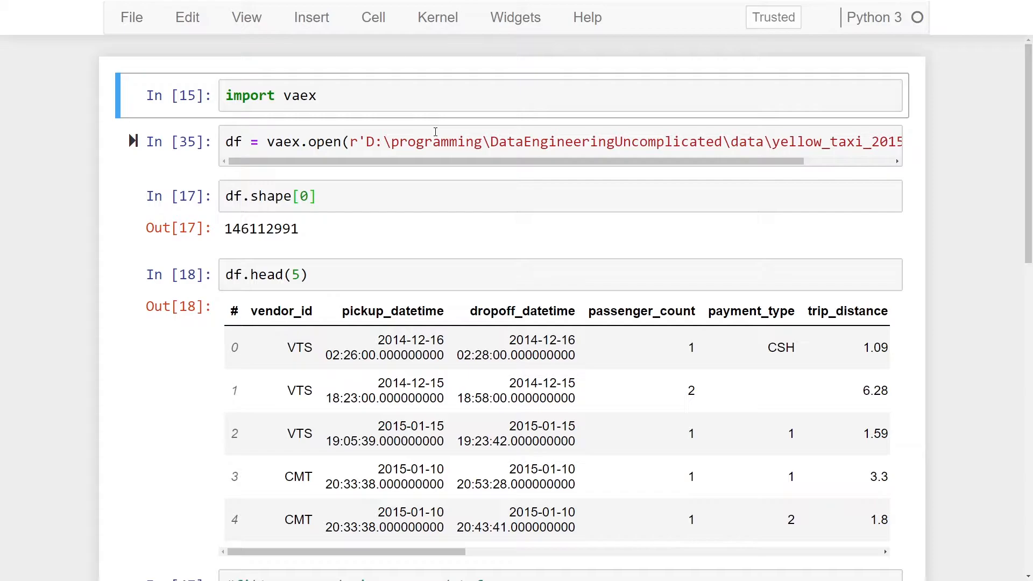
mouse_move(415, 127)
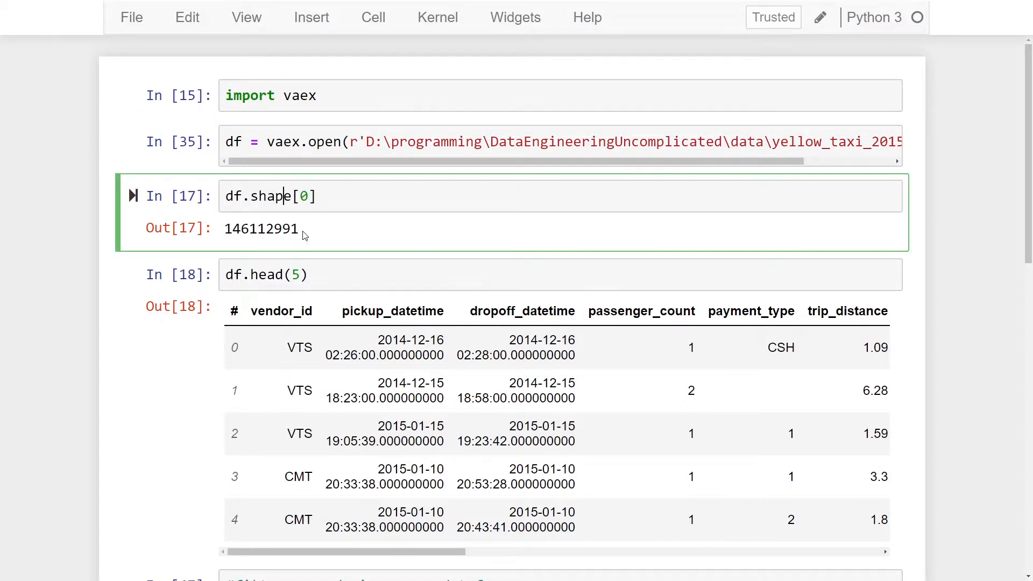
Scroll down to the '#filter records in a vaex dataframe' cell and click into a new line.
scroll(down, 3)
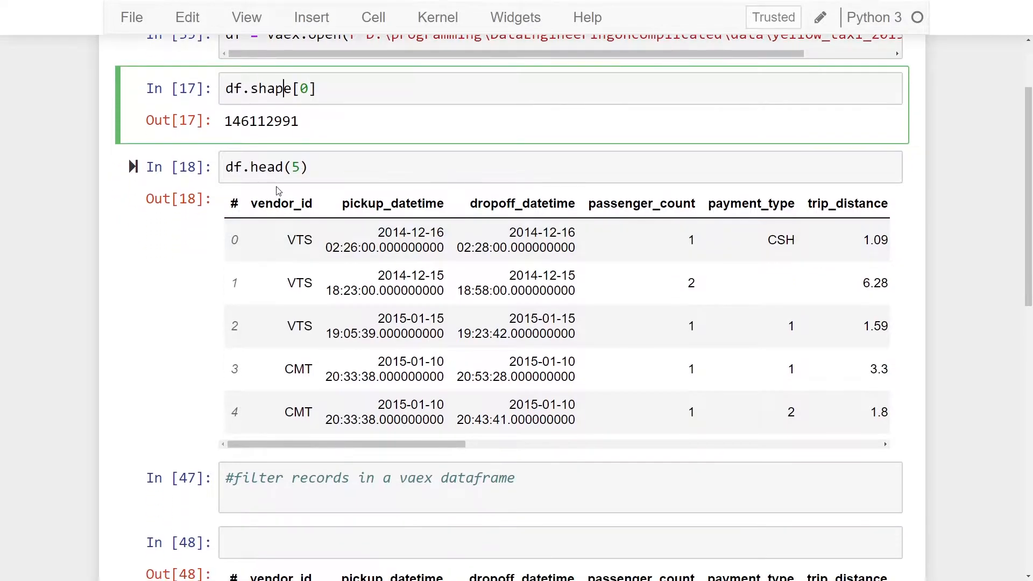
click(384, 411)
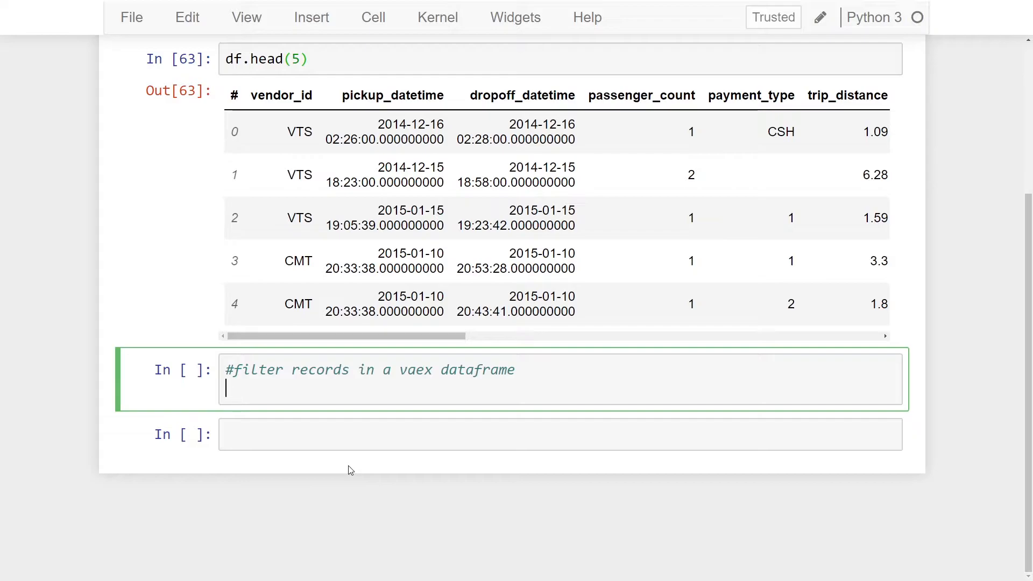
Filter df to trips with passenger_count above 6 and review the 589 returned rows.
text(df)
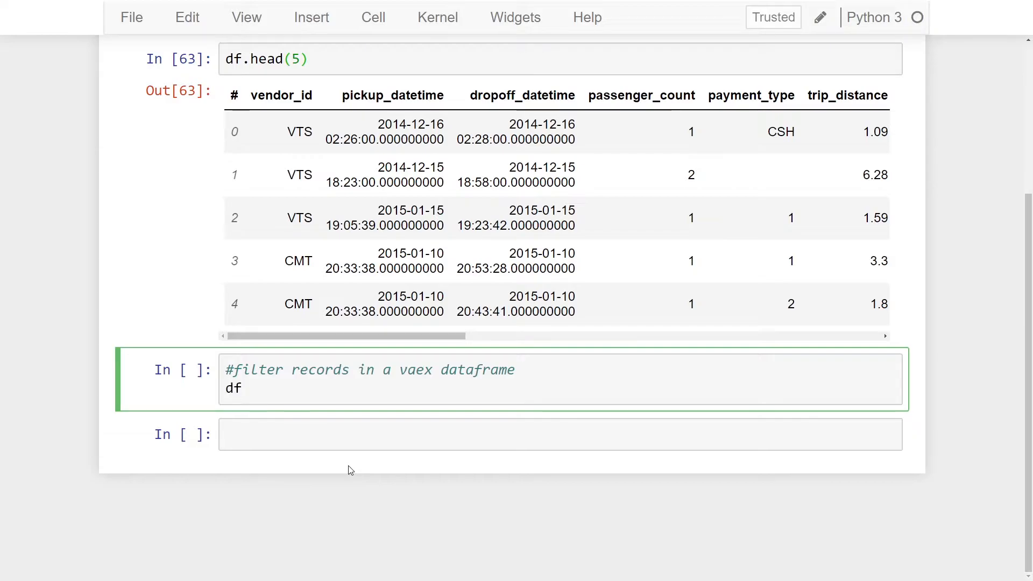
text([])
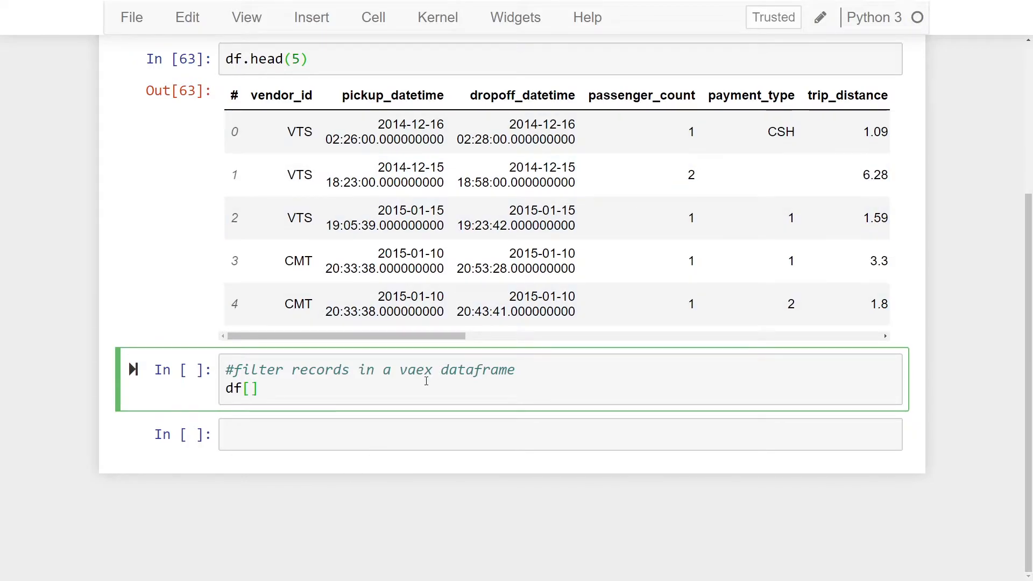
text(df.p)
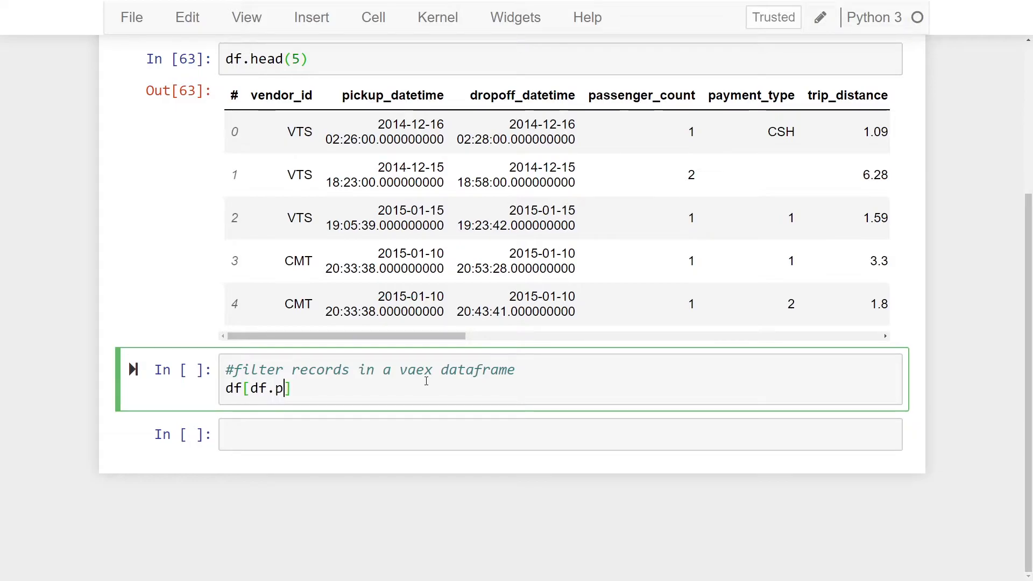
text(assenger_count)
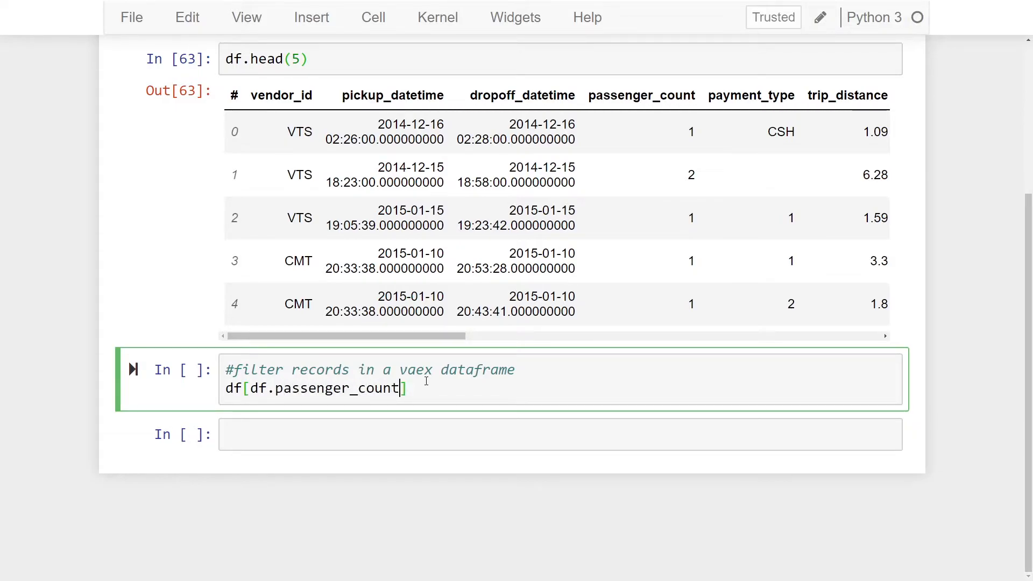
text(>)
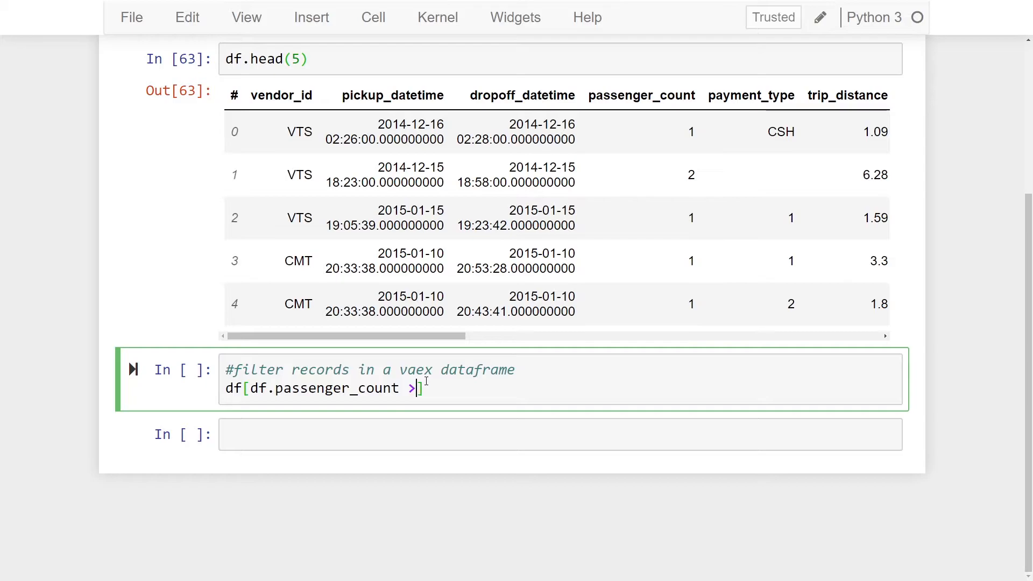
text(6)
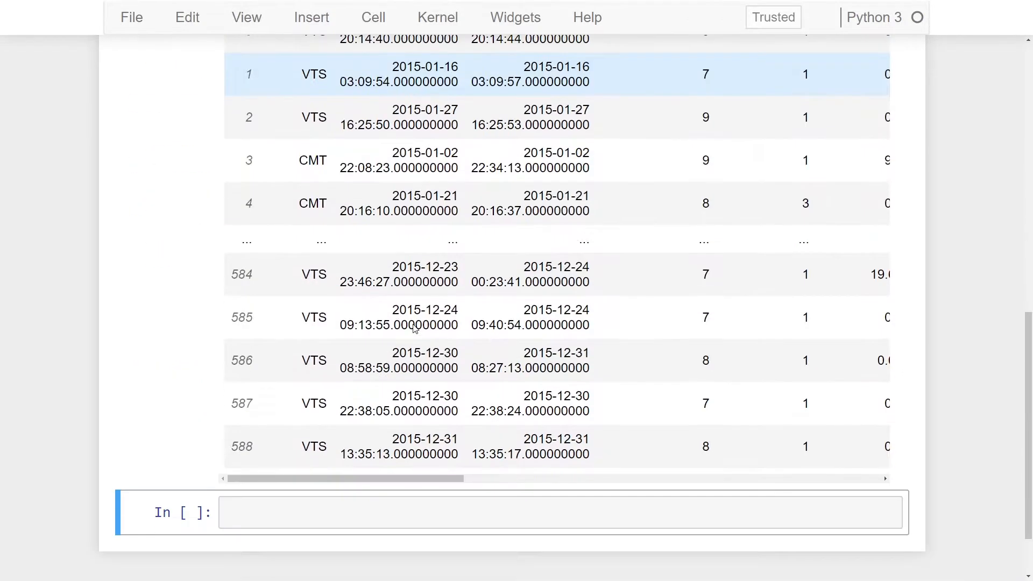
scroll(up, 3)
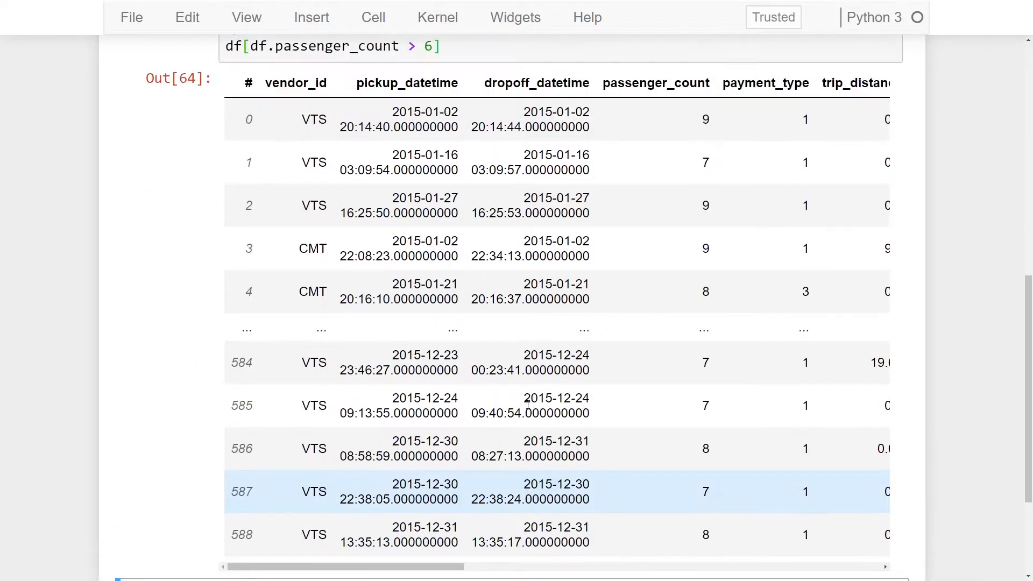
scroll(up, 3)
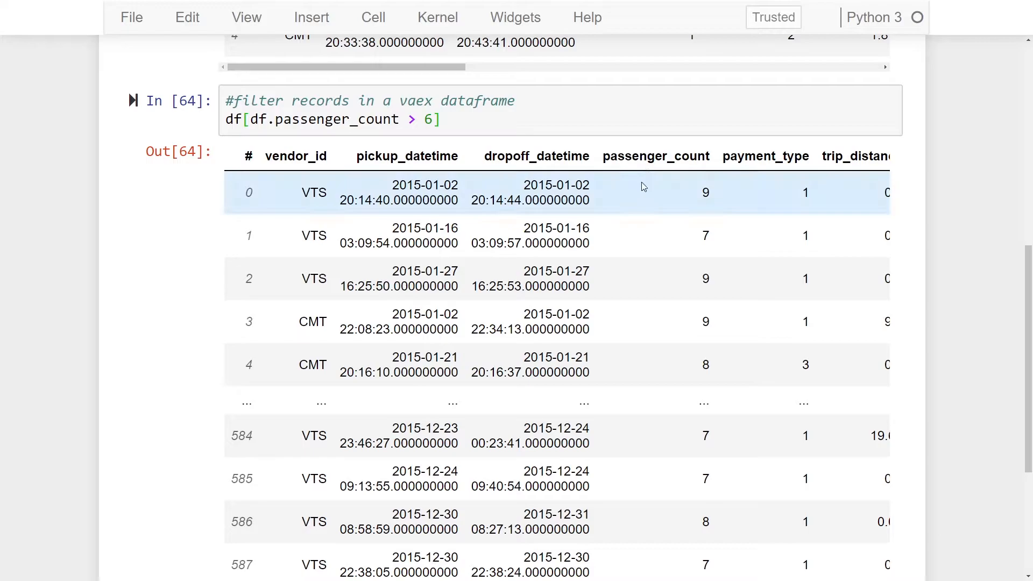
mouse_move(649, 176)
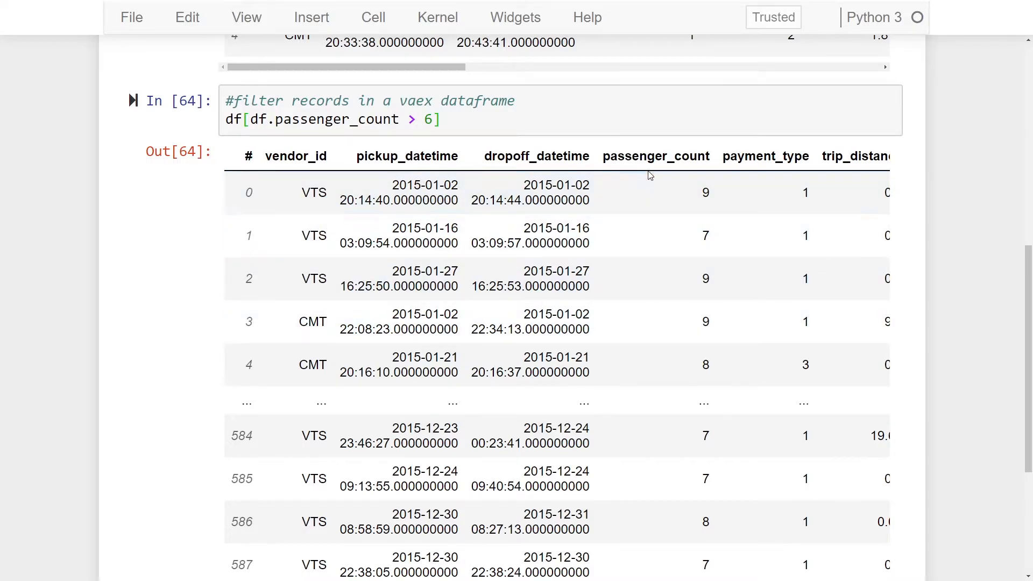
scroll(up, 3)
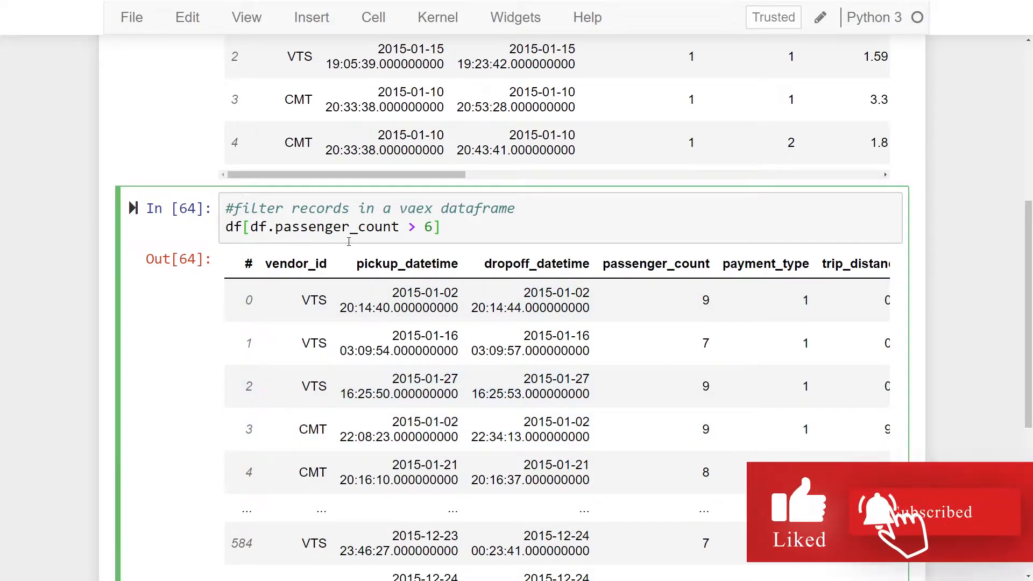
Run (df.passenger_count > 6) & (df.payment_type == "2") as the combined filter.
text(()
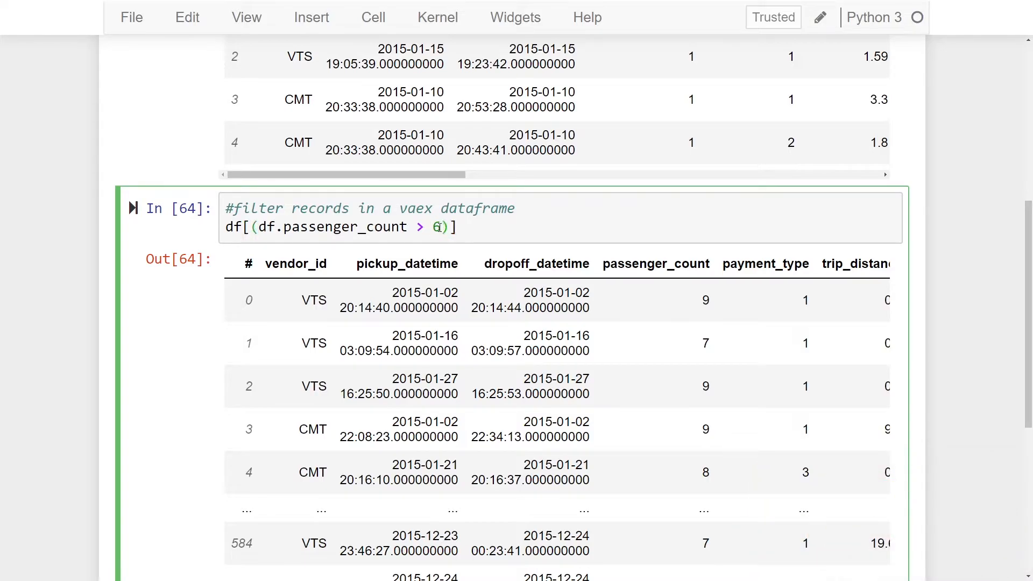
text(&)
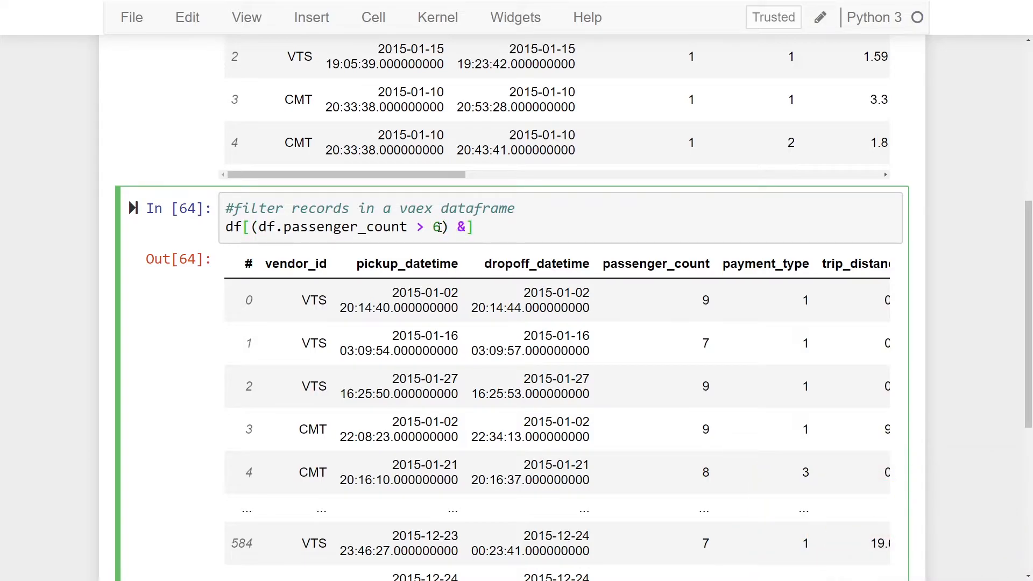
text(())
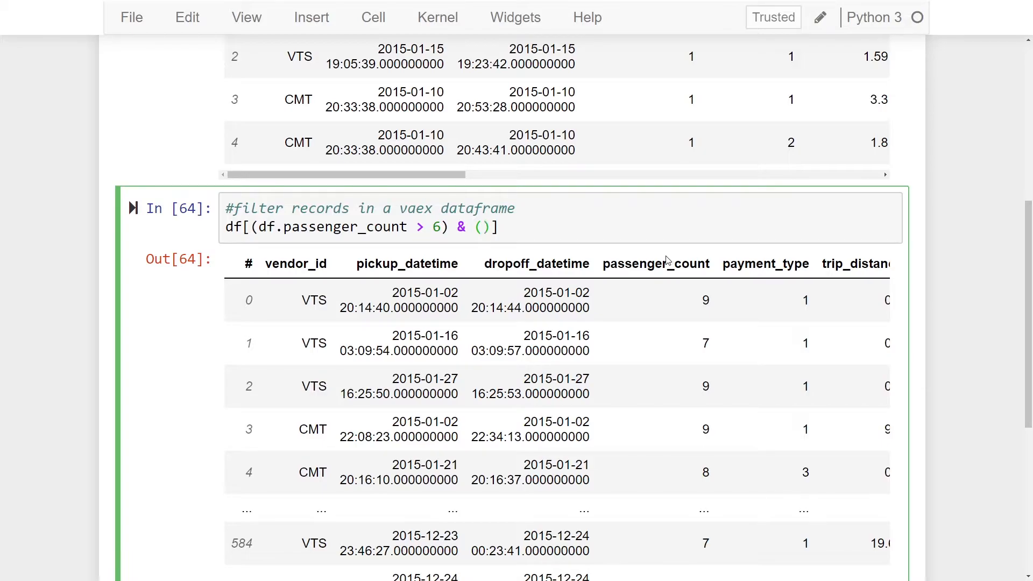
text(df.)
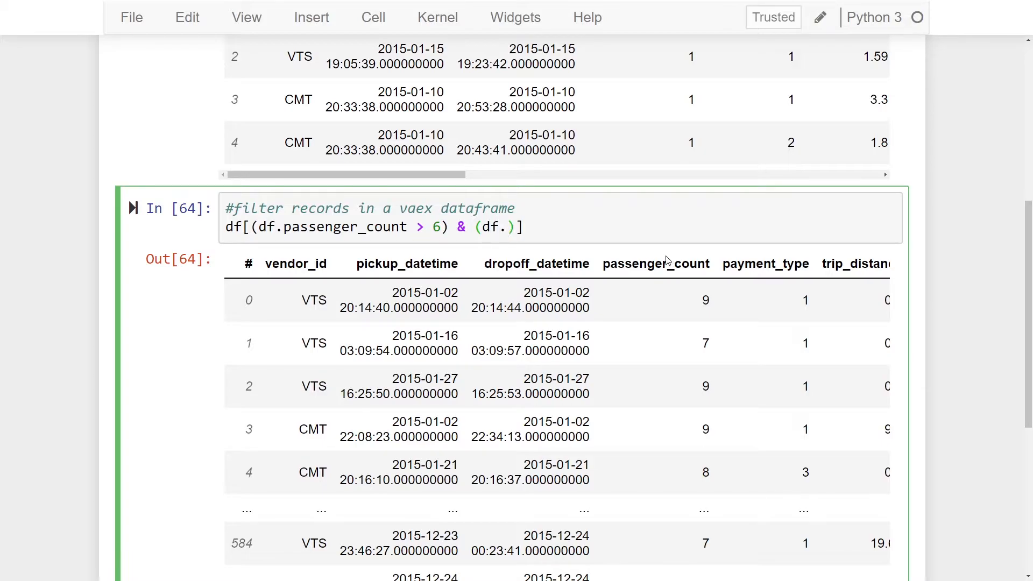
text(payment)
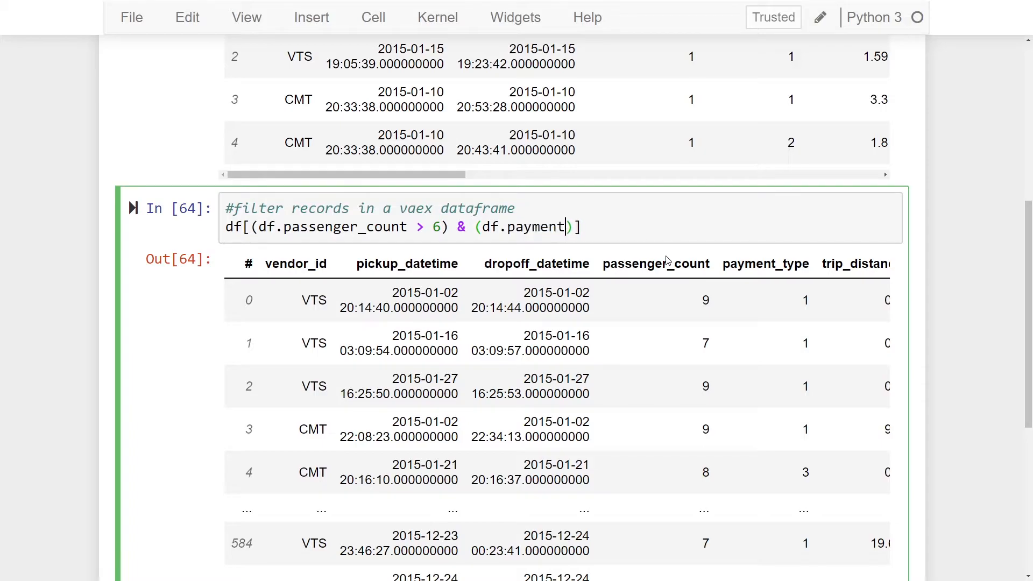
text(_type)
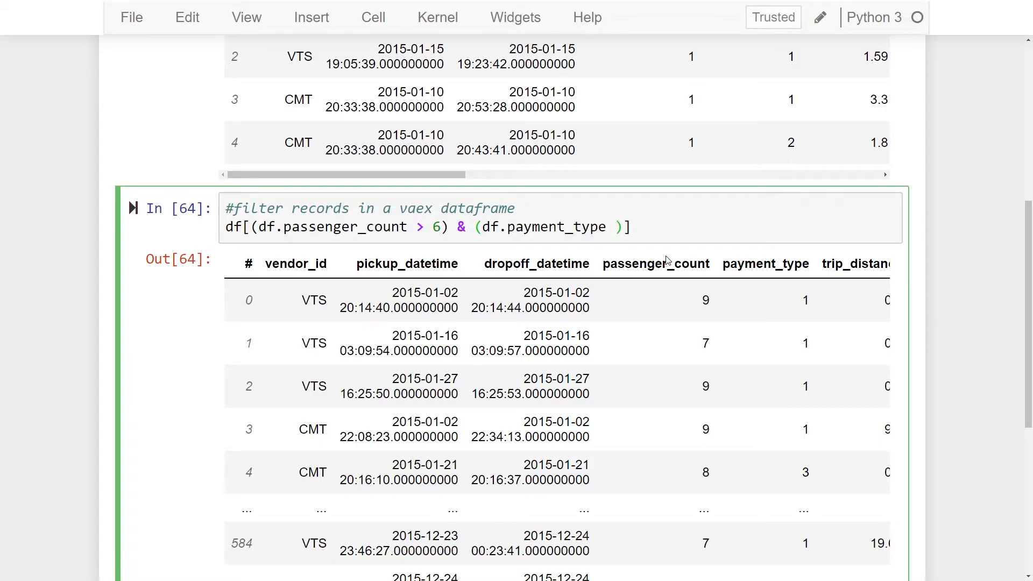
text(==)
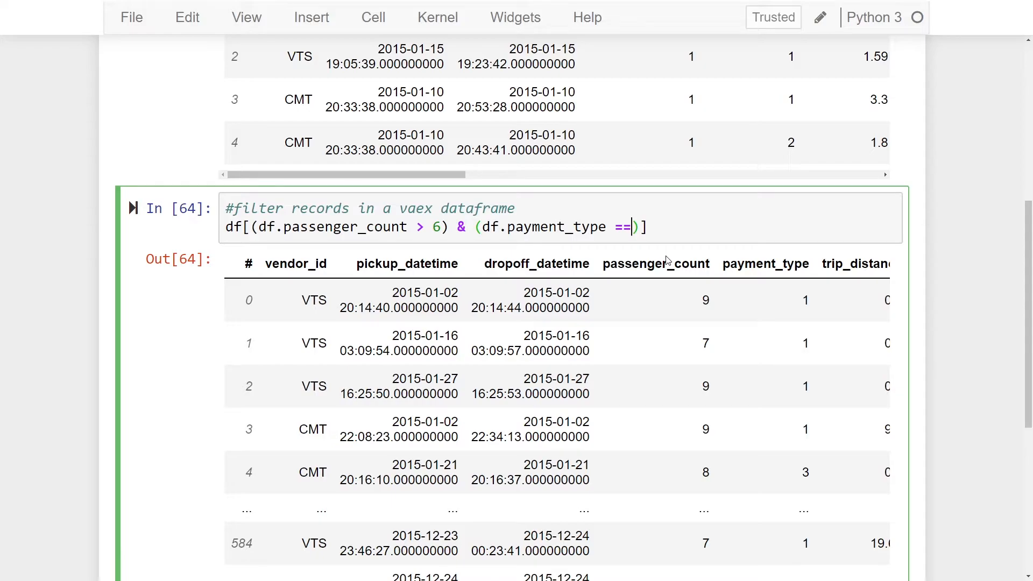
text(")
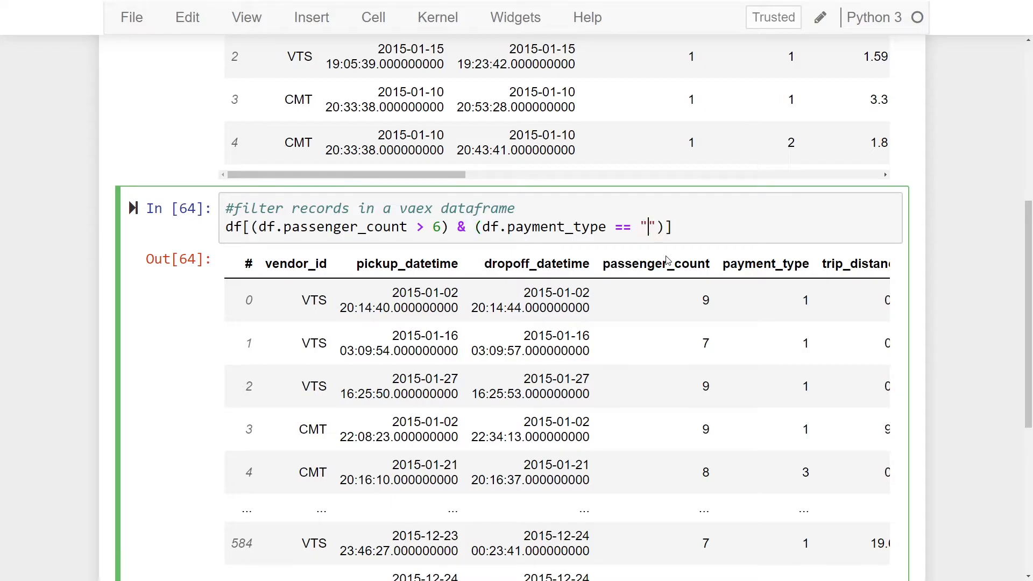
text(2)
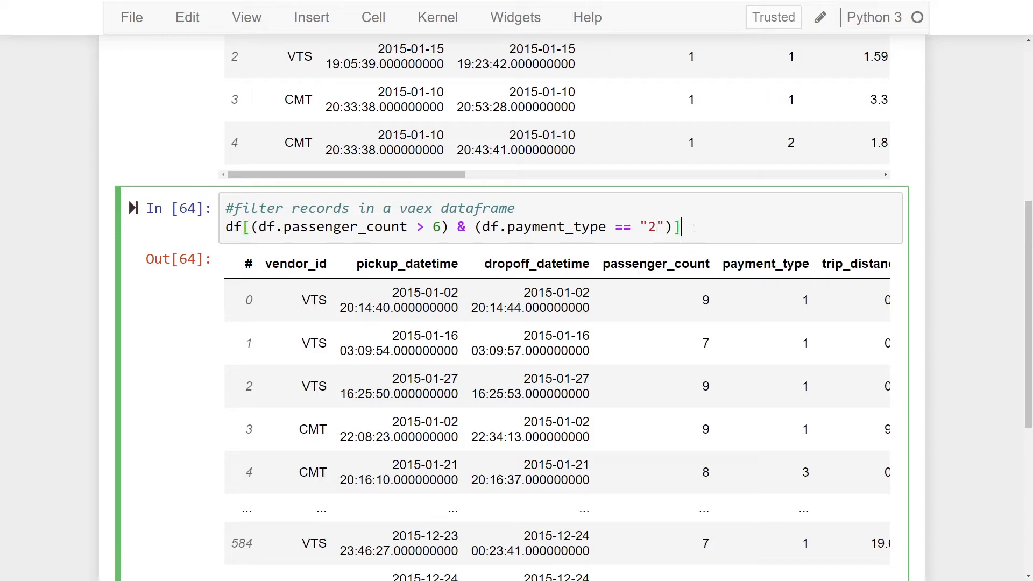
key(shift+enter)
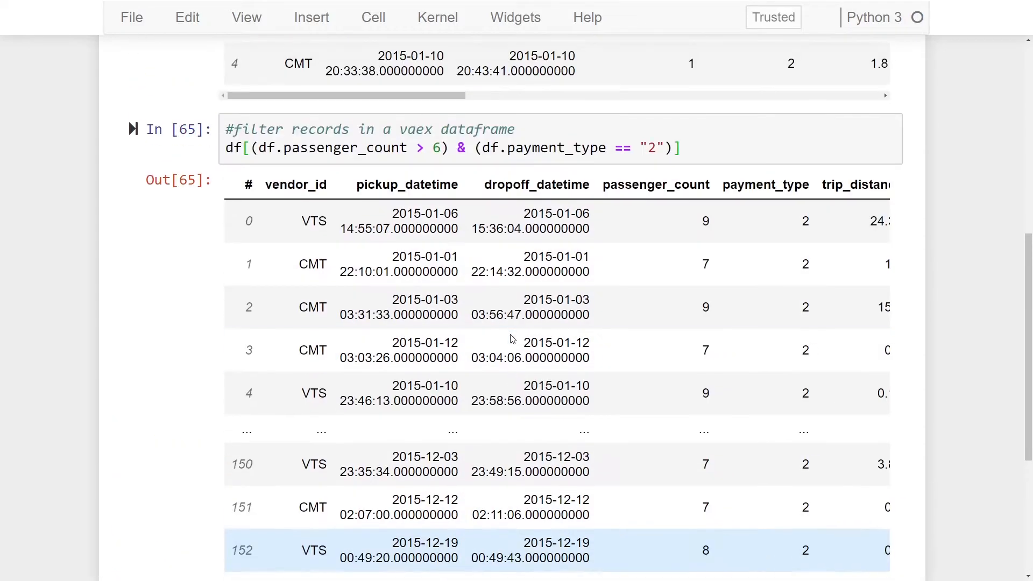
Scroll through the 155-row Out[65] table to confirm both filter conditions hold.
scroll(down, 3)
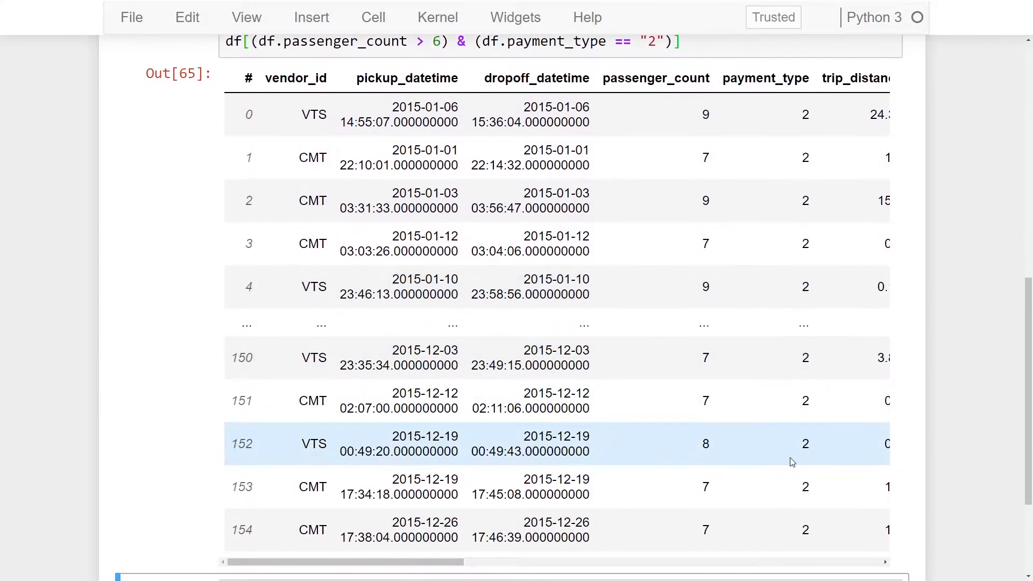
scroll(up, 3)
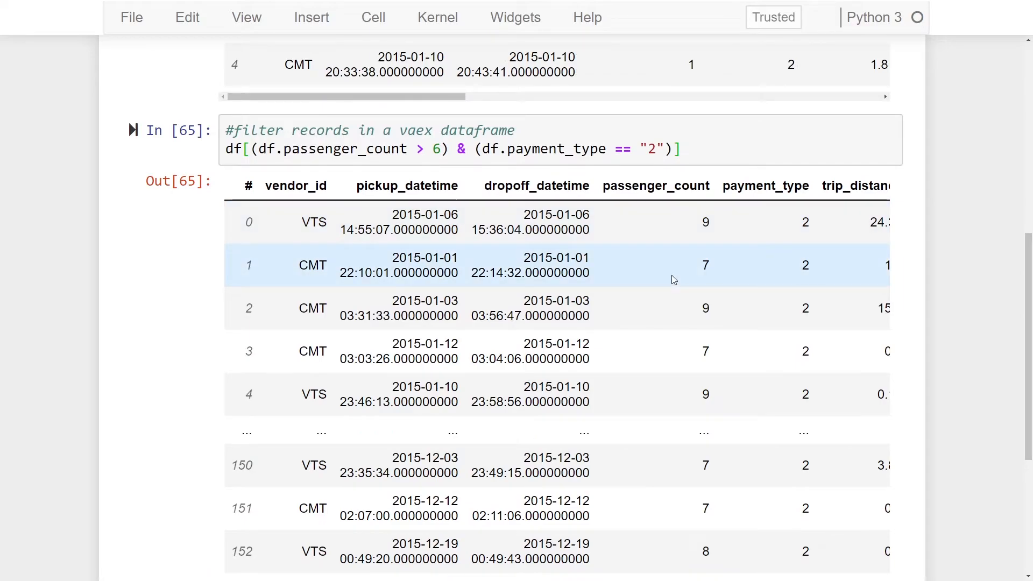
mouse_move(703, 155)
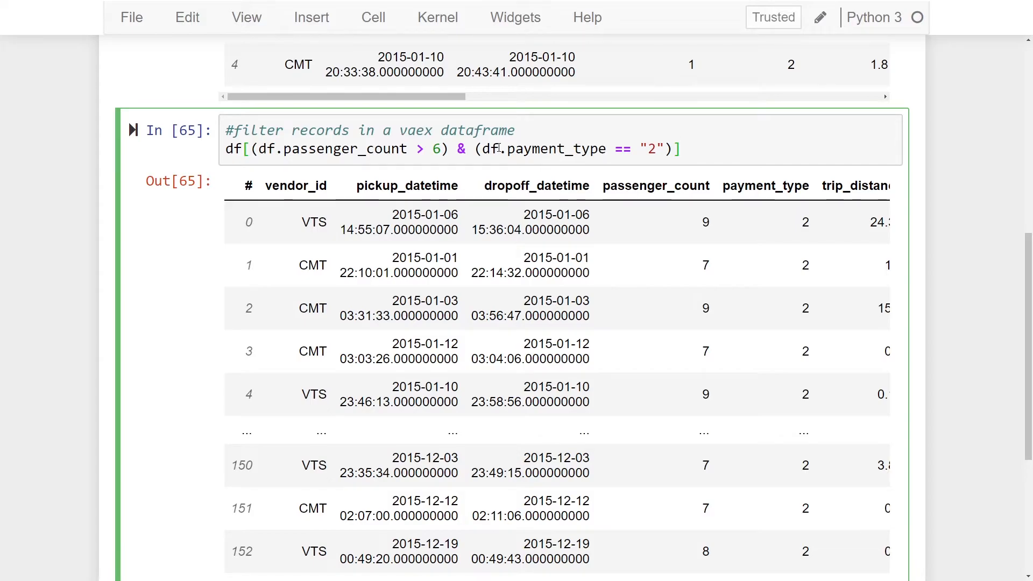
scroll(down, 3)
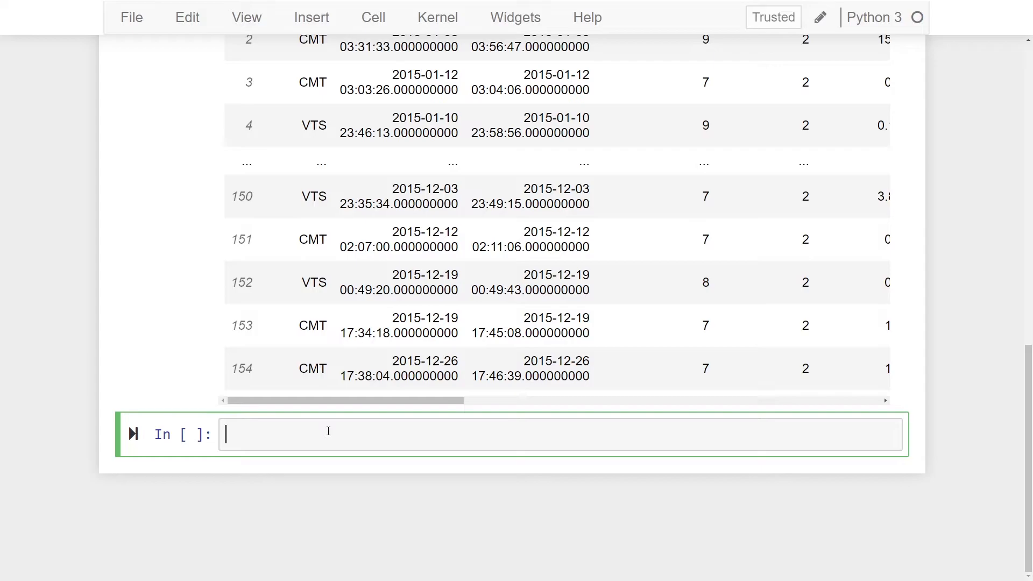
Define filter1 = df.filter(df.passenger_count > 6) and begin a cell displaying filter1.
text(filty)
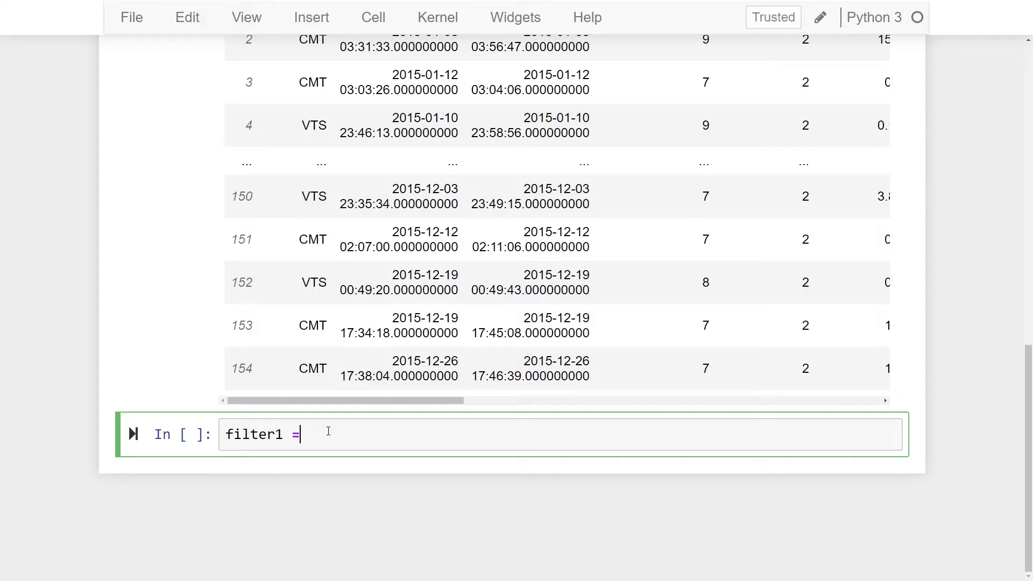
text(df)
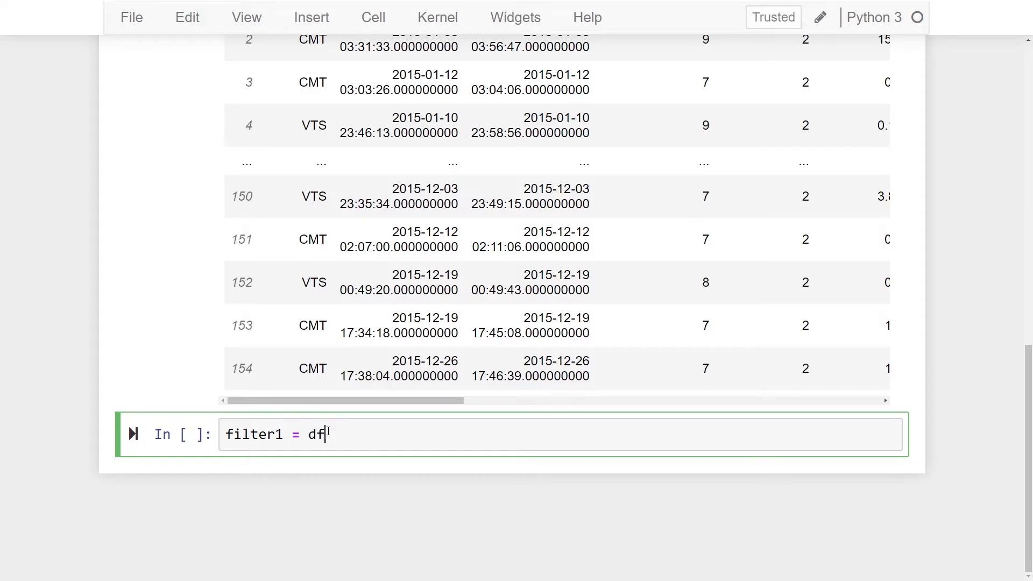
text(.filter())
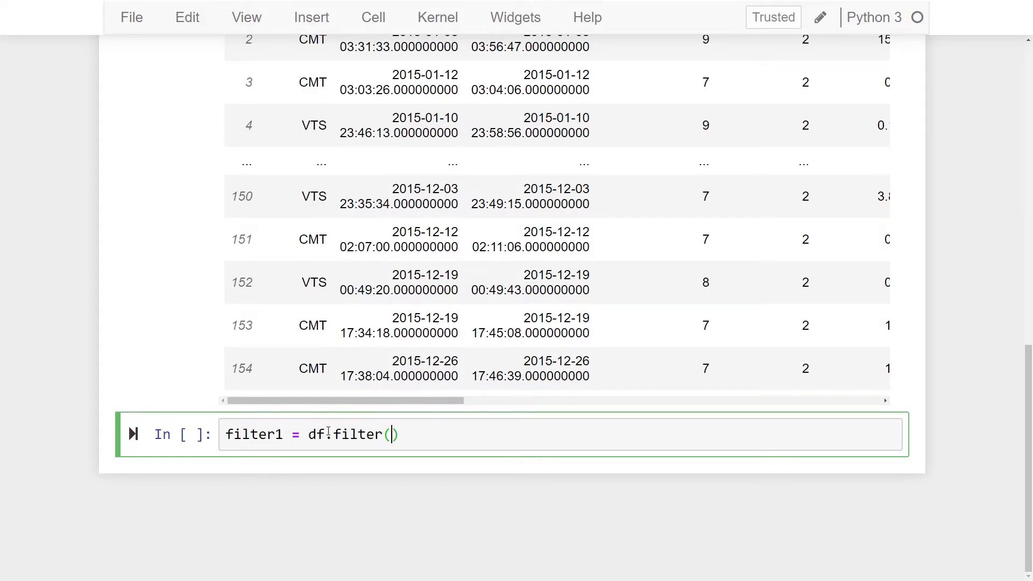
text(df.)
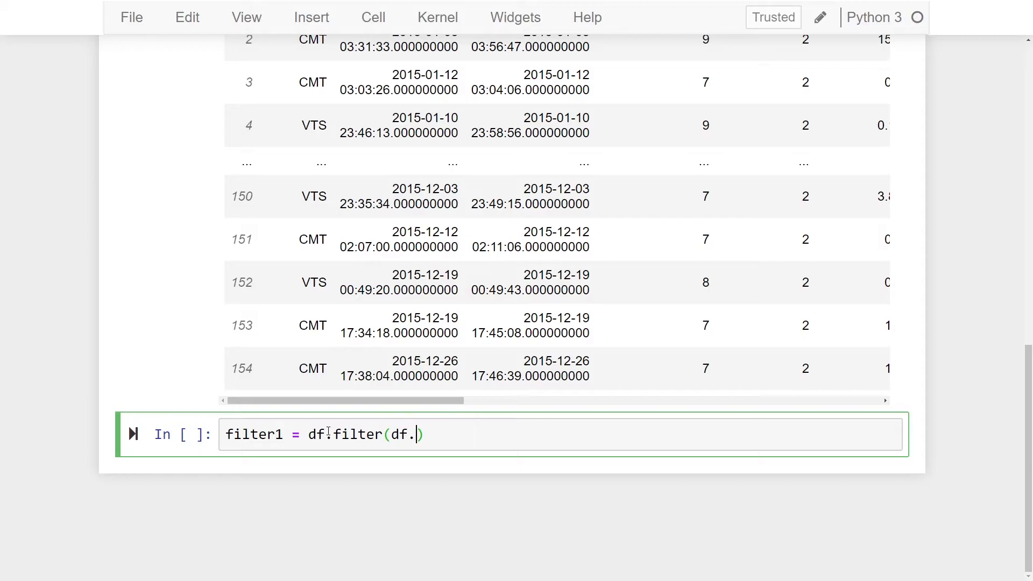
text(passenger_cou)
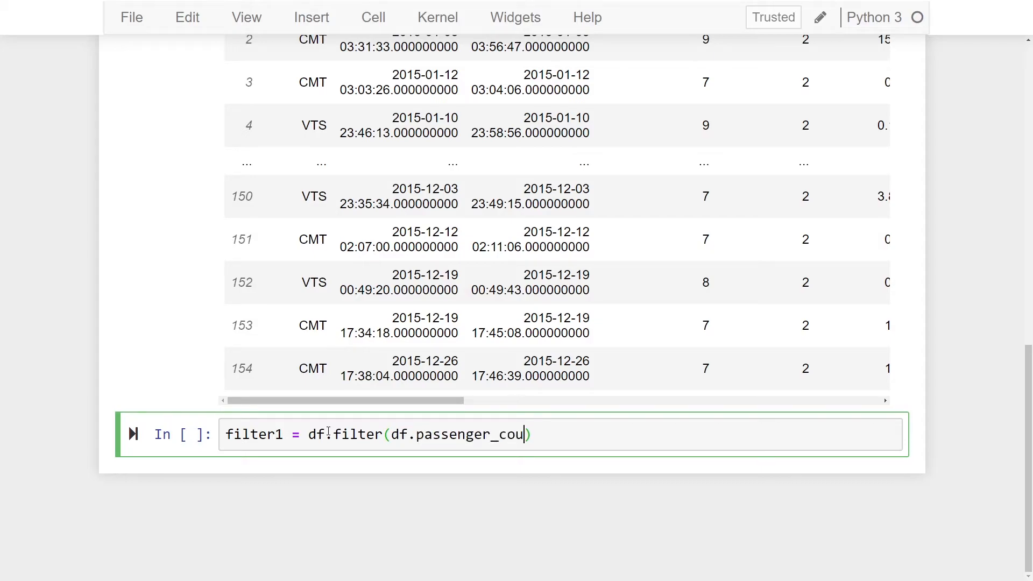
text(nt > 6))
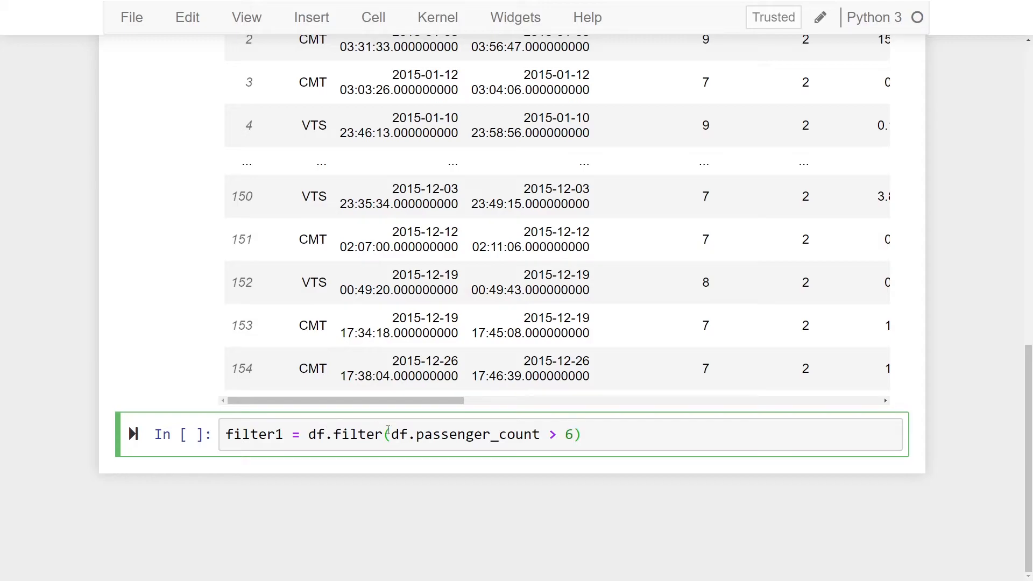
text(filter1)
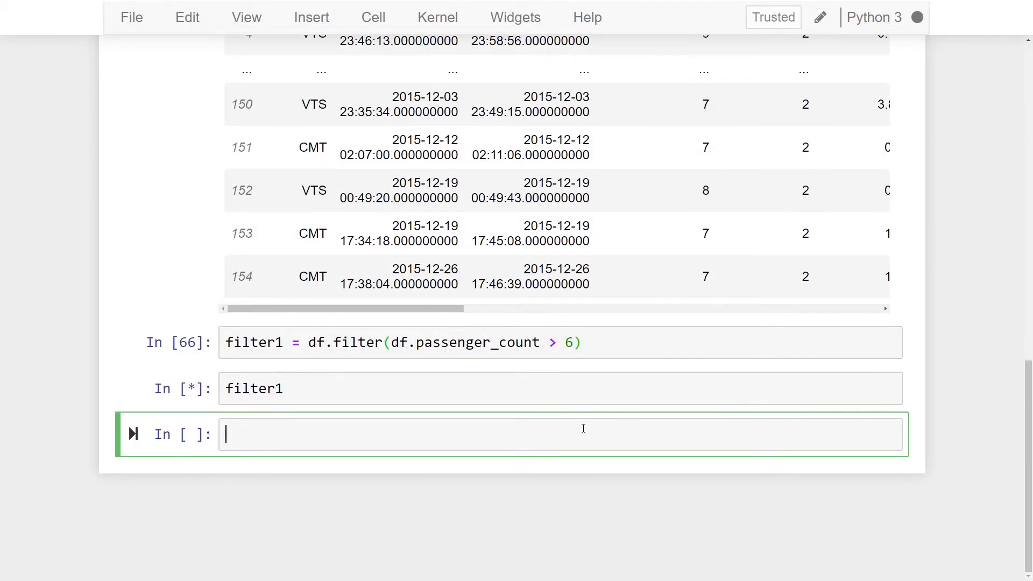
Run the filter1 cell and compare its 7–9 passenger rows with the earlier result.
key(shift+enter)
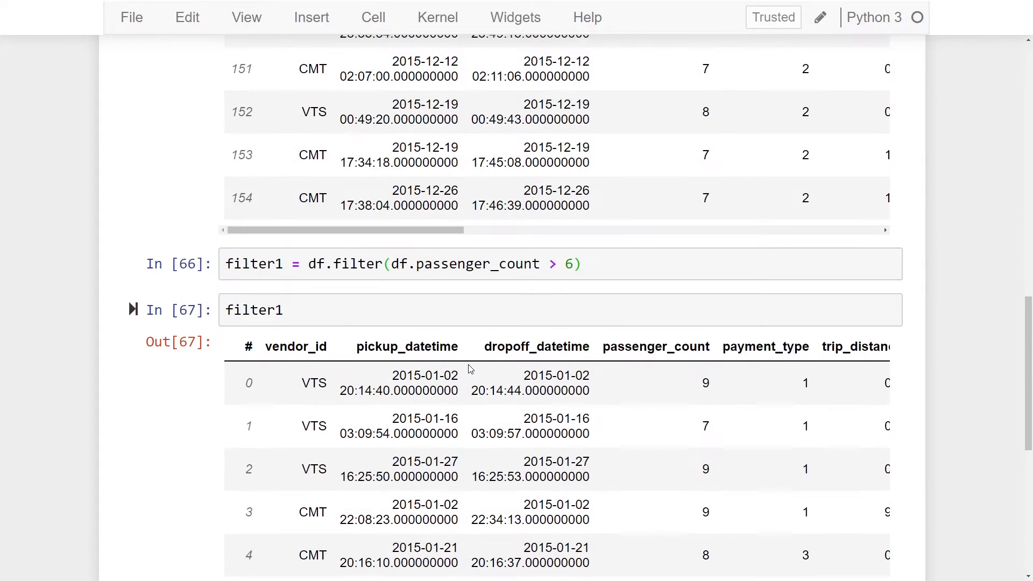
scroll(up, 3)
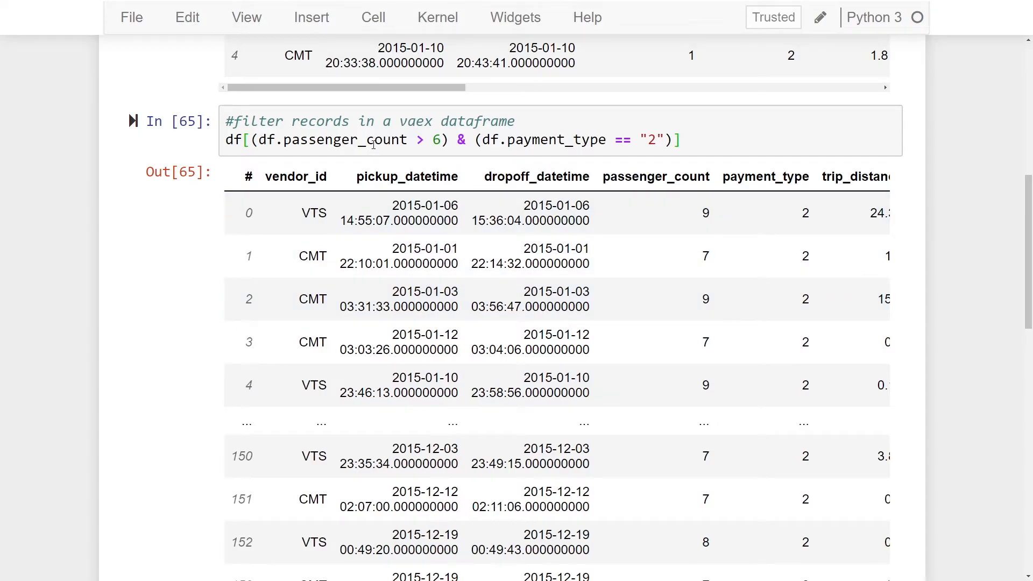
scroll(down, 3)
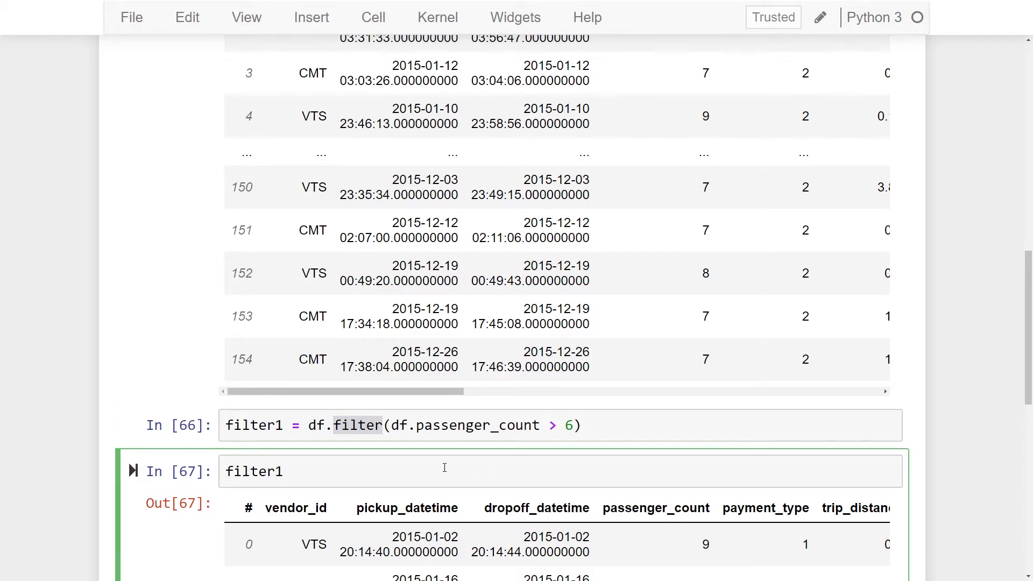
Replace cell 67's text with filter1.filter(df.payment_type == '2', mode='or').
key(Backspace)
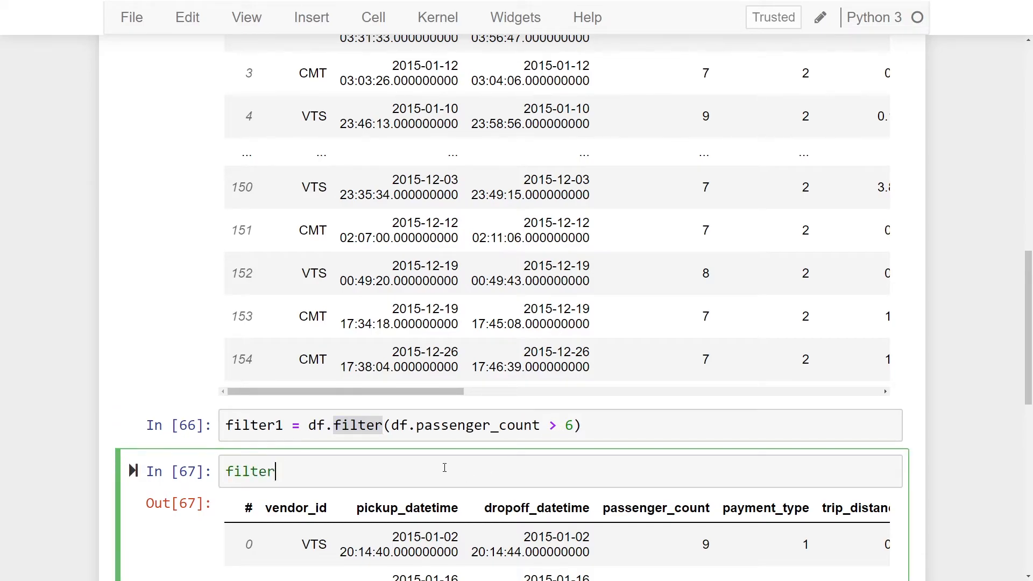
key(ctrl+a)
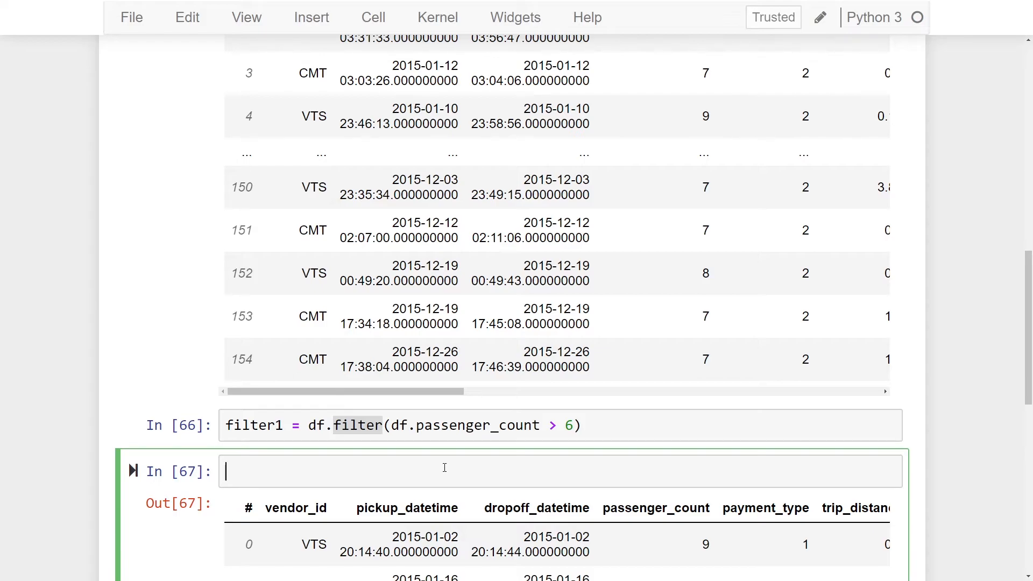
text(filter1.)
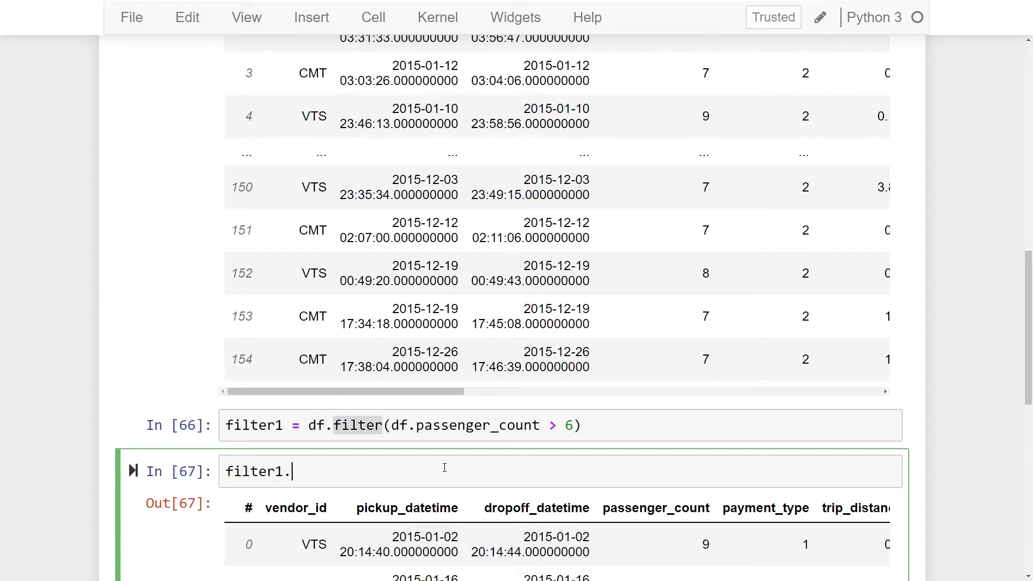
text(filter())
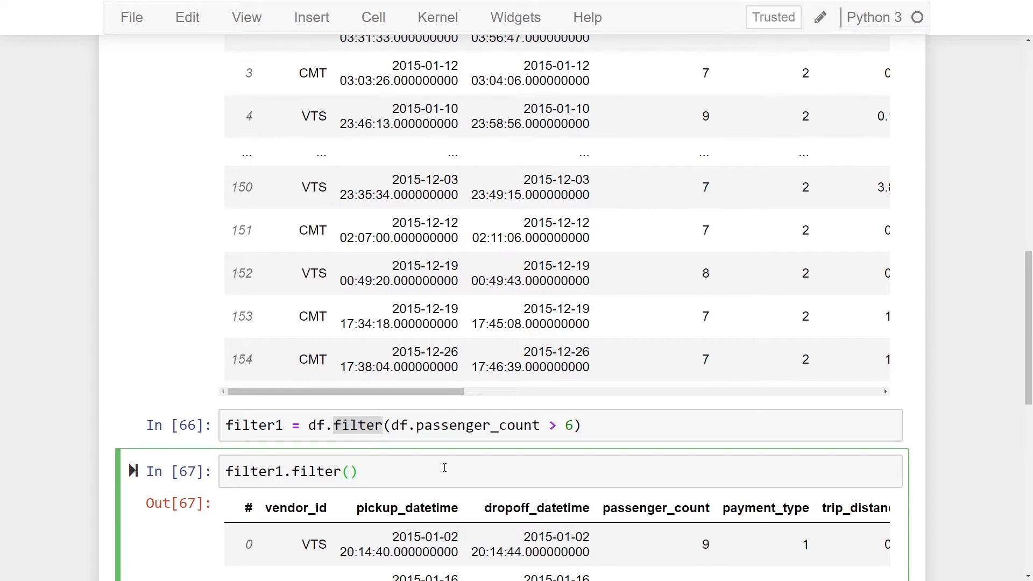
text(df.paymen)
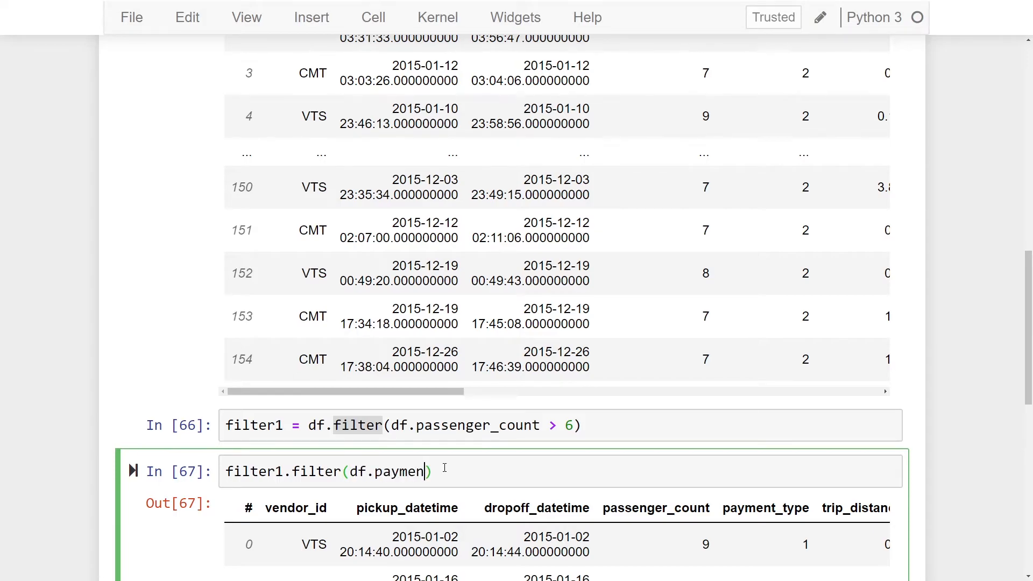
text(t_type)
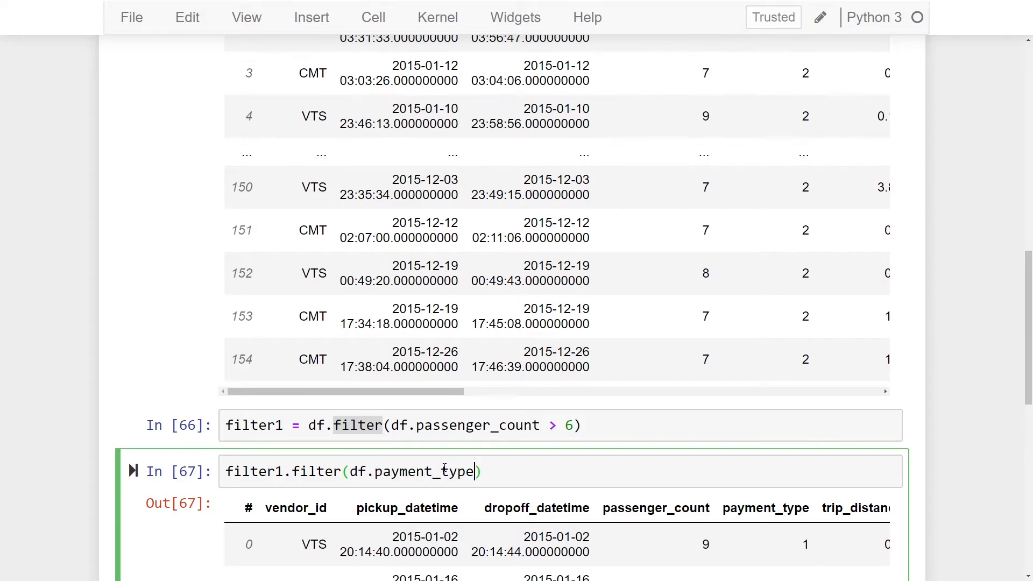
text(== '')
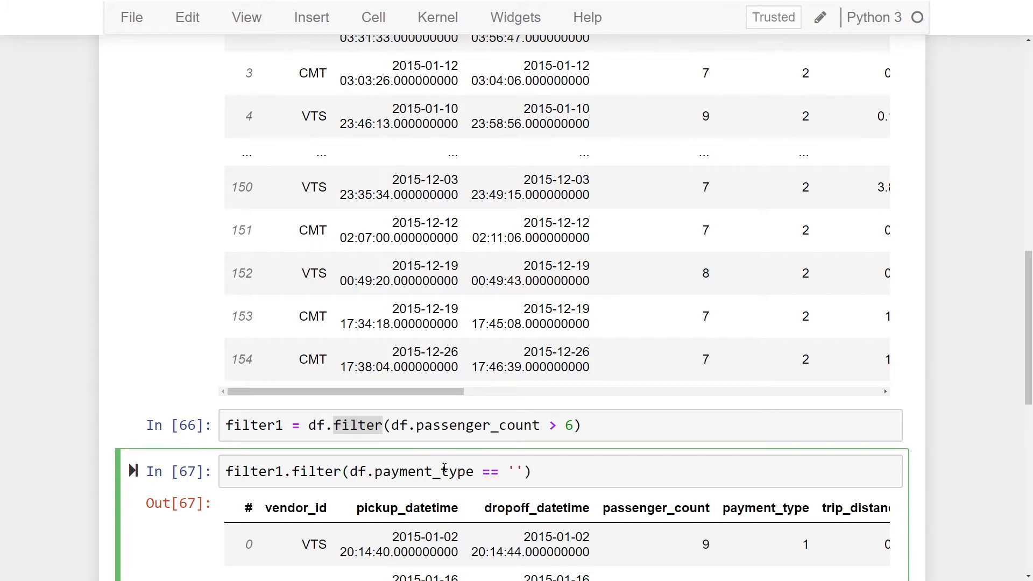
text('2',)
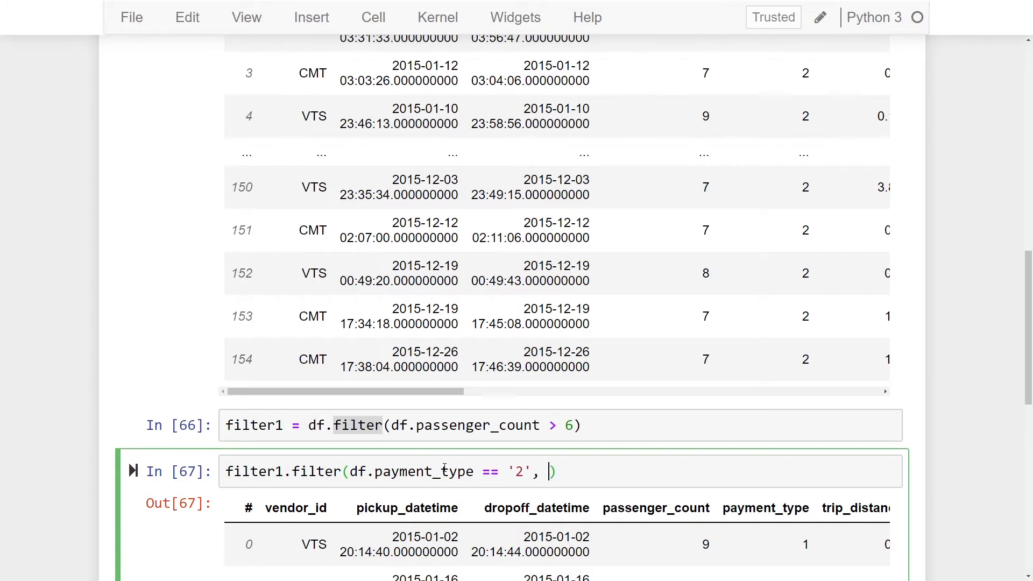
text(mode)
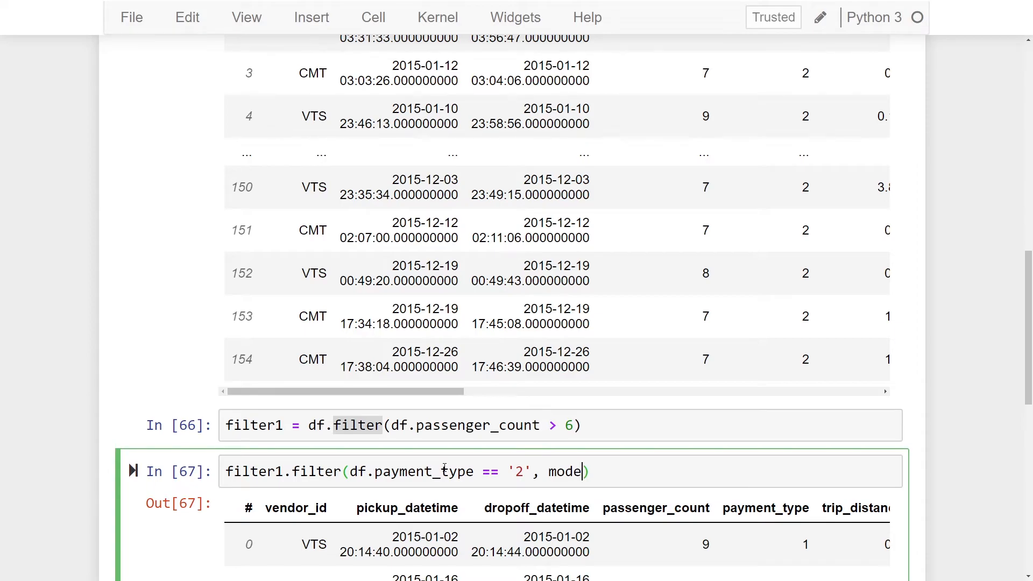
text(='or')
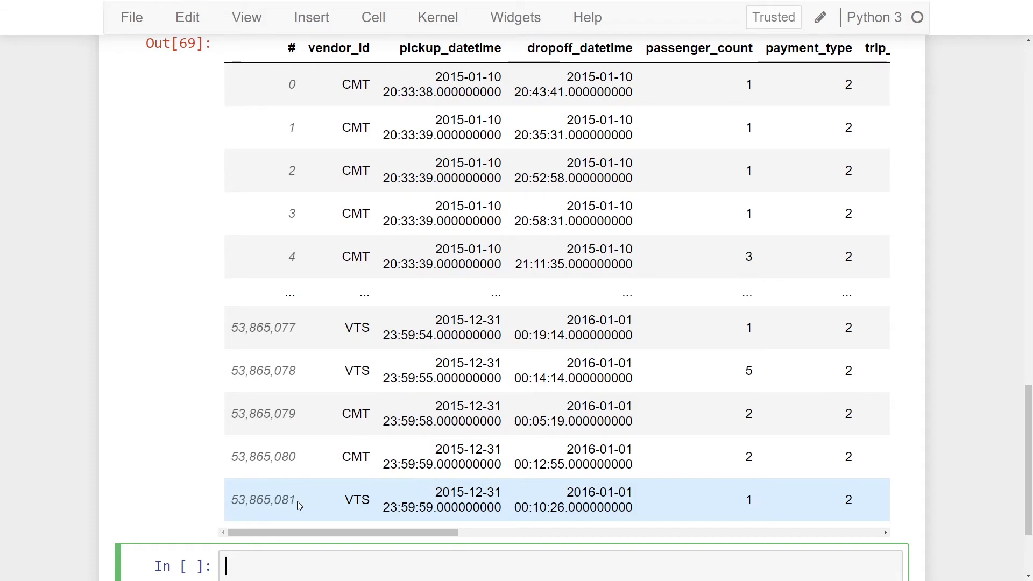
mouse_move(303, 499)
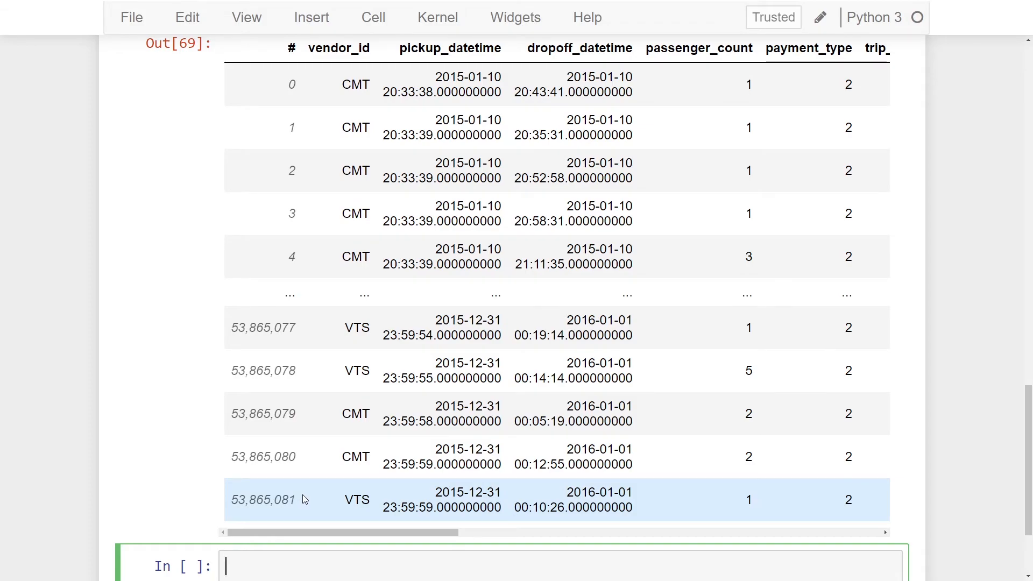
Scroll up to review the filter2 assignment and its output through index 53,865,081.
scroll(up, 3)
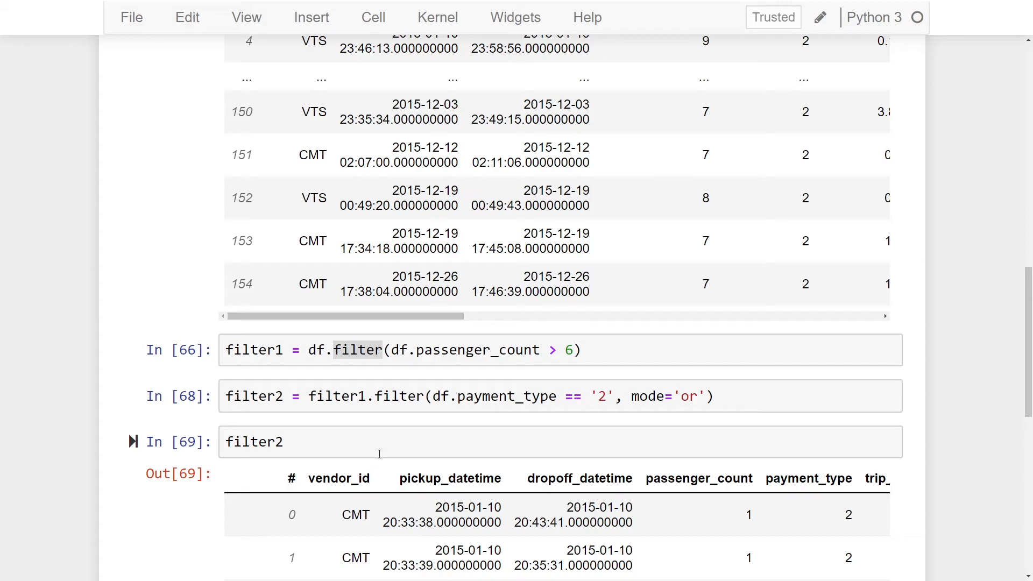
Save the notebook, select the filter1 cell, and review the earlier combined filter output.
key(ctrl+s)
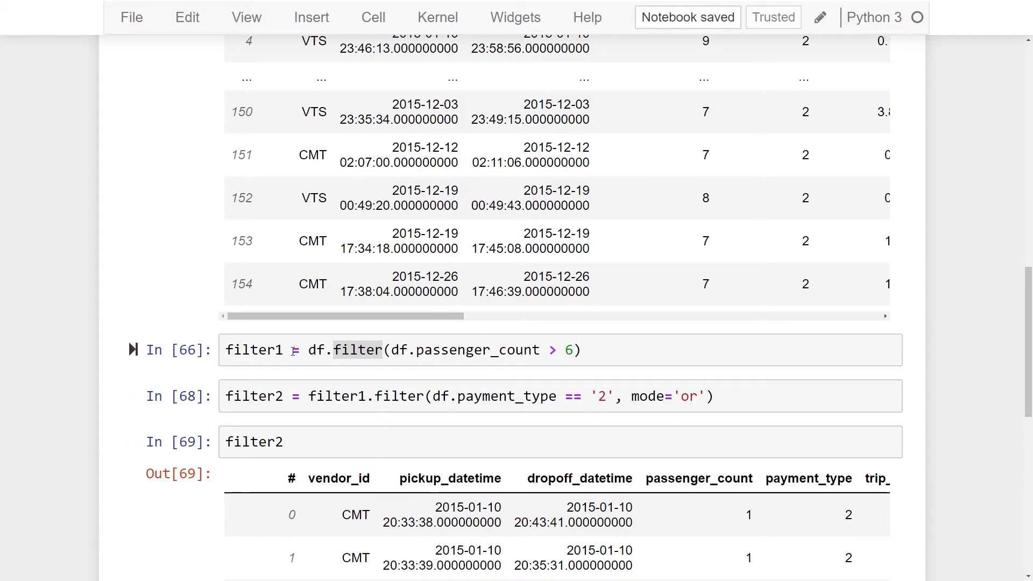
click(461, 349)
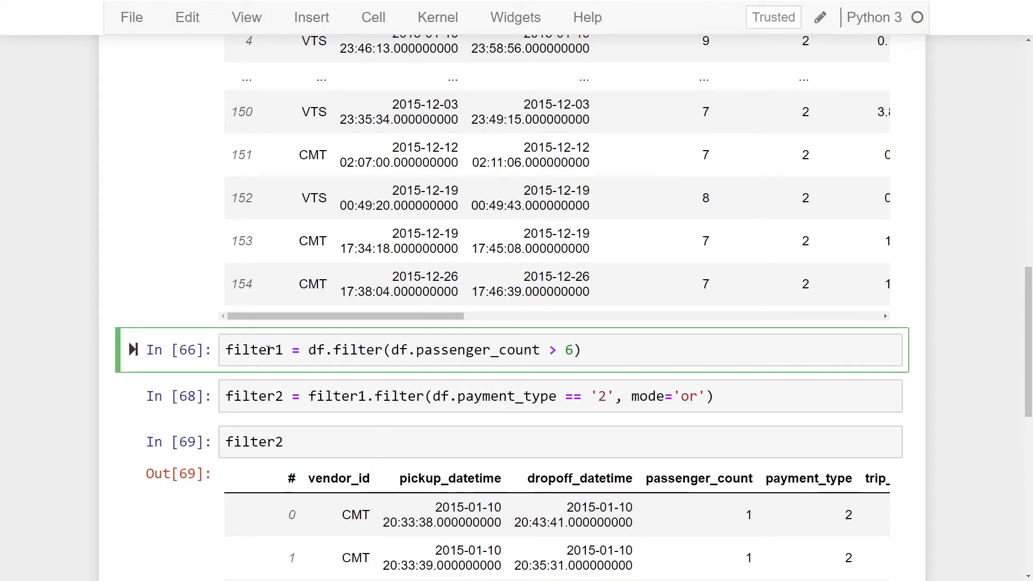
scroll(down, 3)
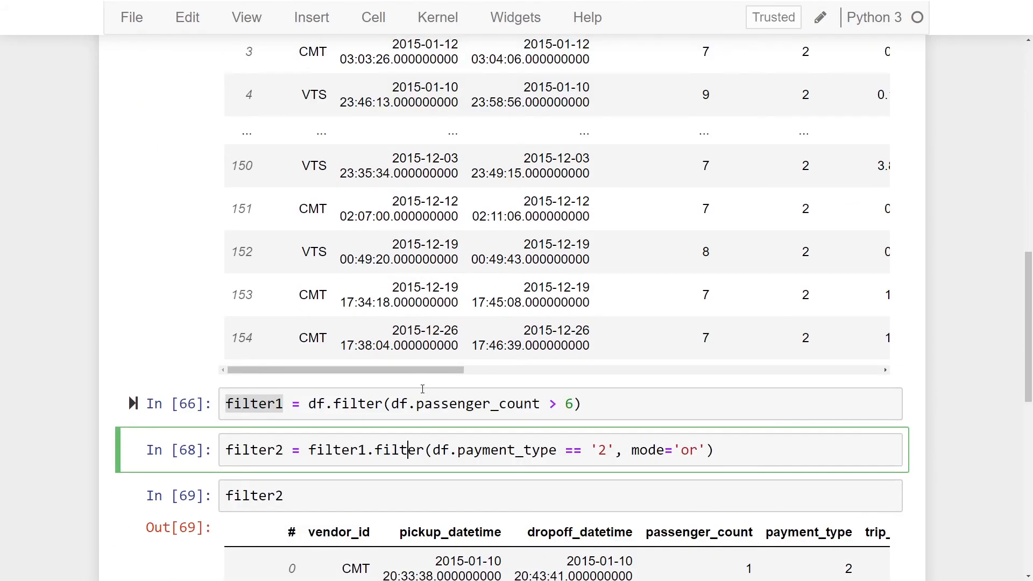
scroll(up, 3)
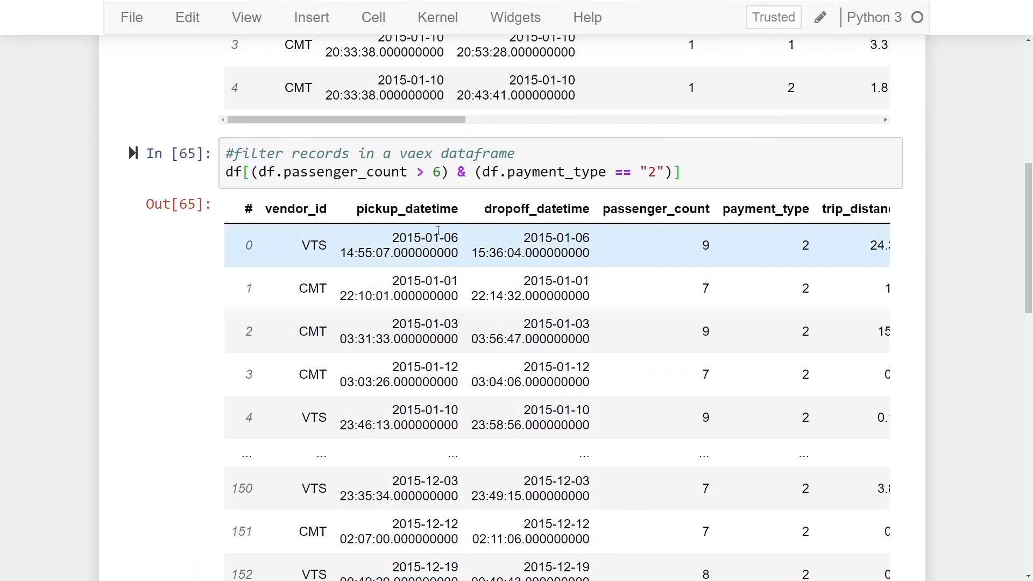